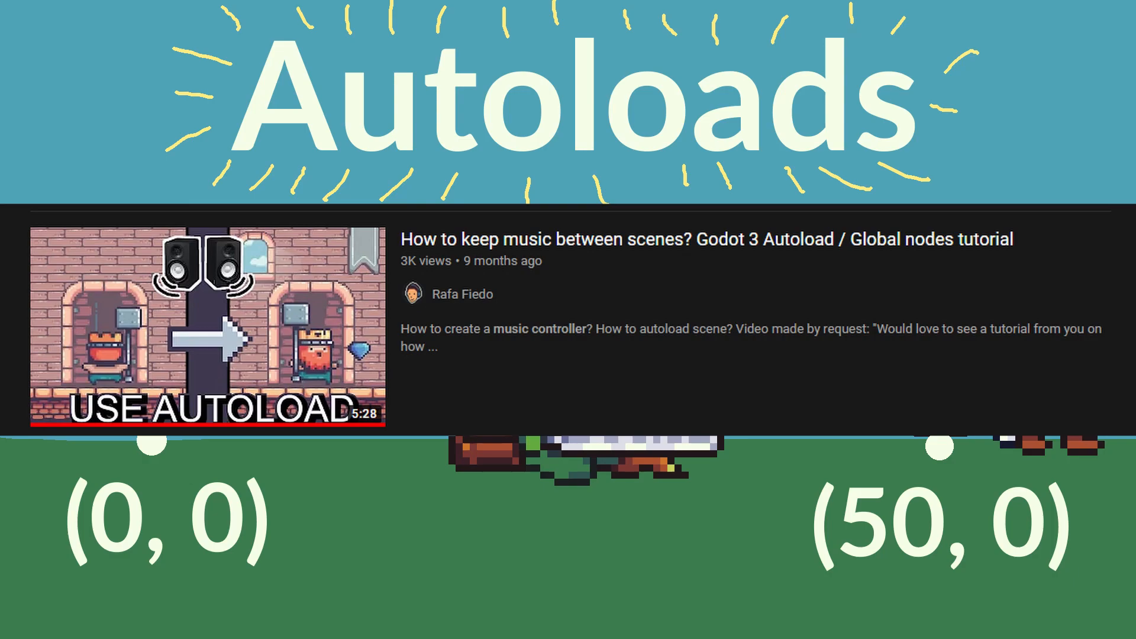
Create res://autoloads/Checkpoint.gd with 'var last_position = null' and register it as the Checkpoint autoload
scroll("up", 3)
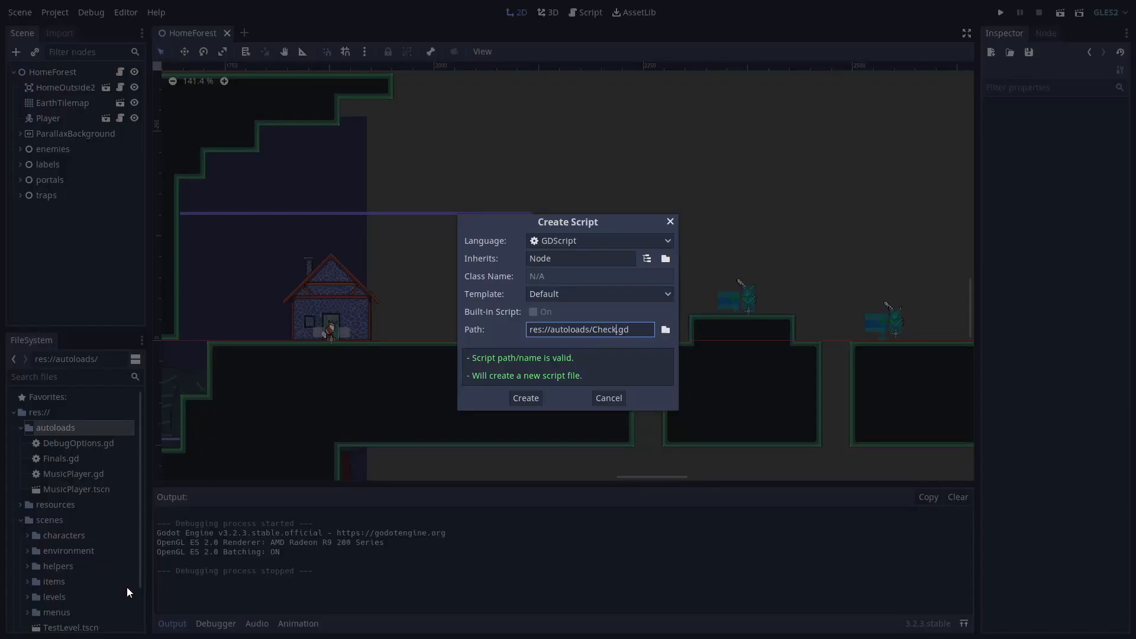
left_click(524, 397)
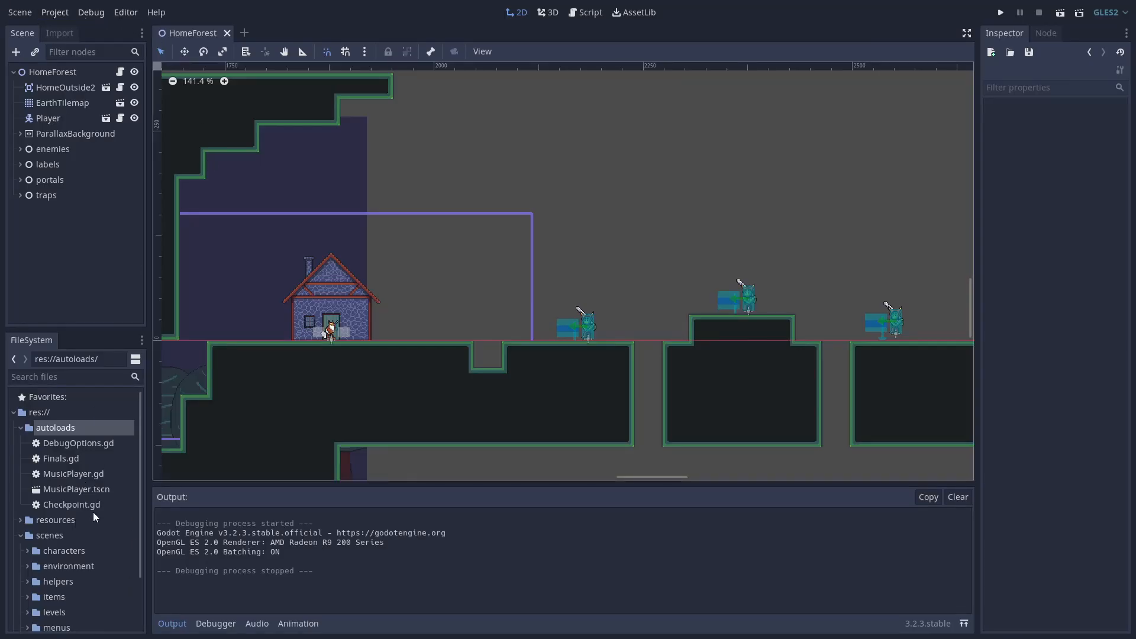
double_click(71, 505)
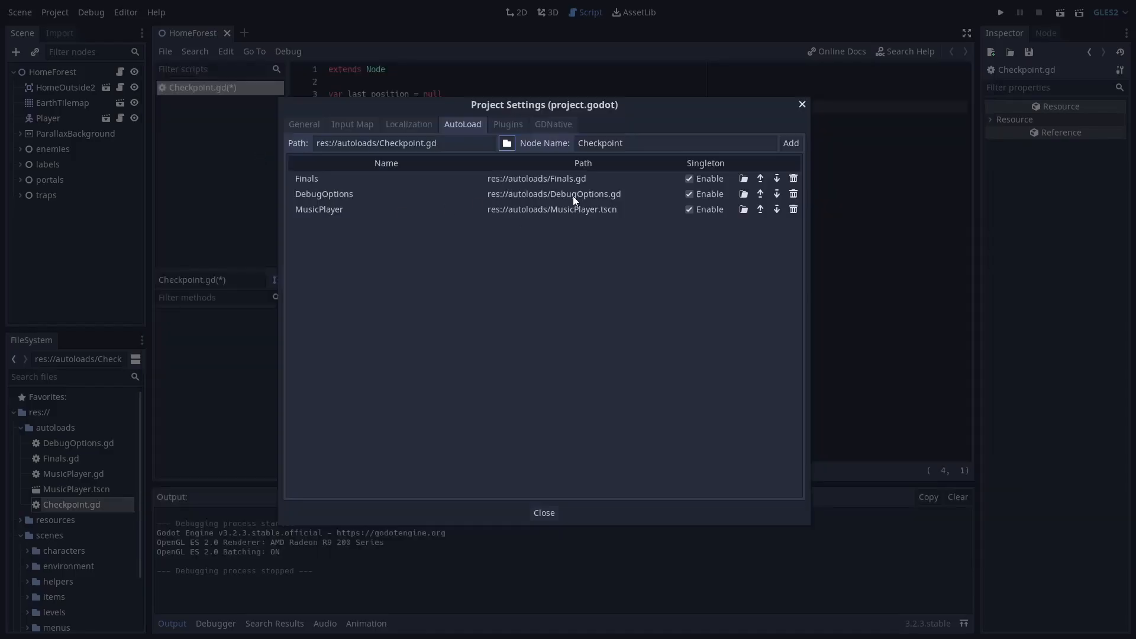
left_click(543, 513)
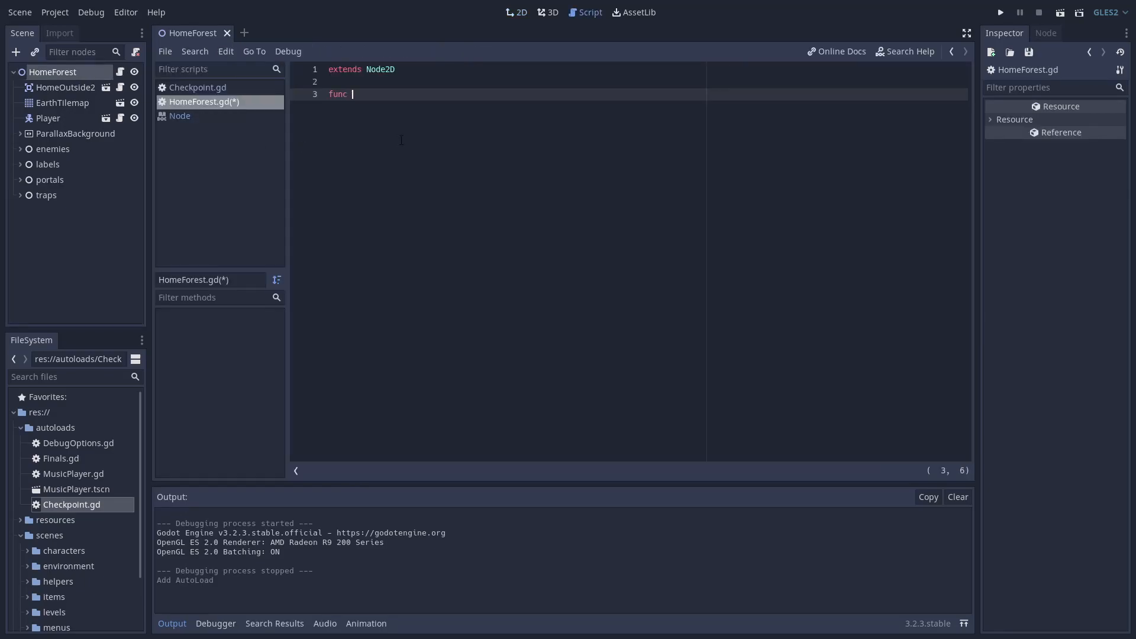
Start func _enter_tree() in HomeForest.gd and consult the Node docs for it
type("_enter_tree():")
type("pass")
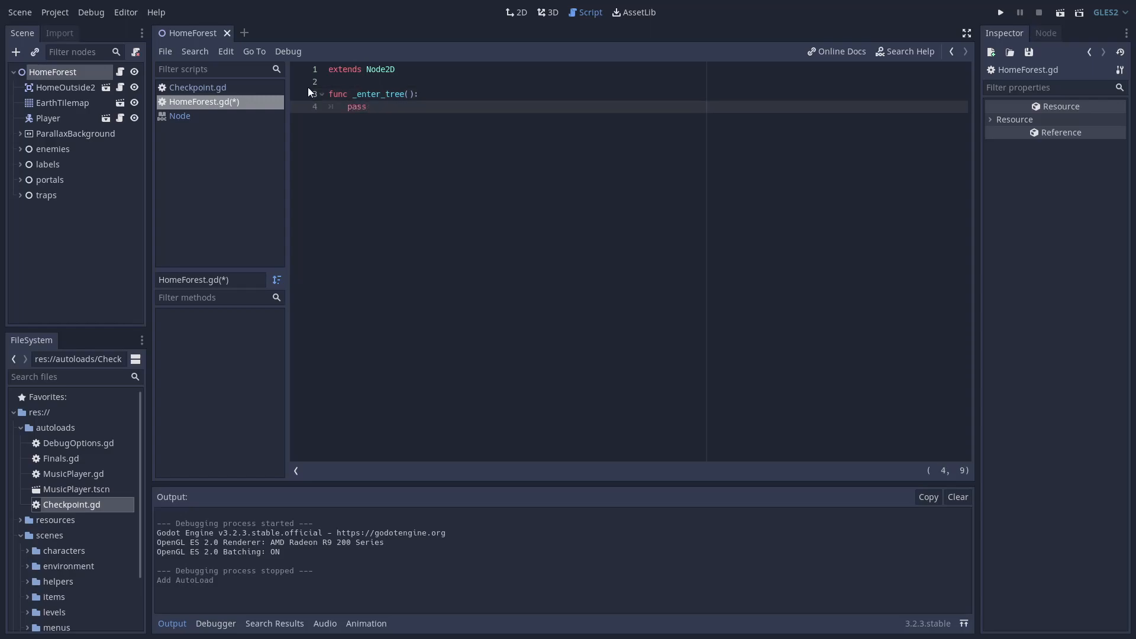
left_click(180, 115)
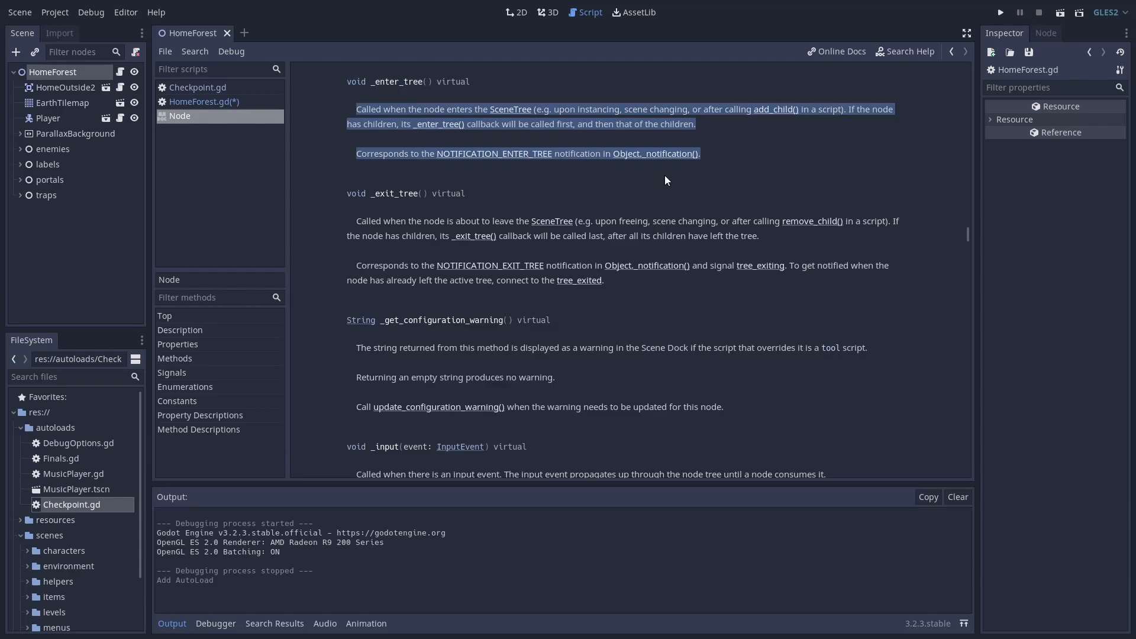
left_click(695, 165)
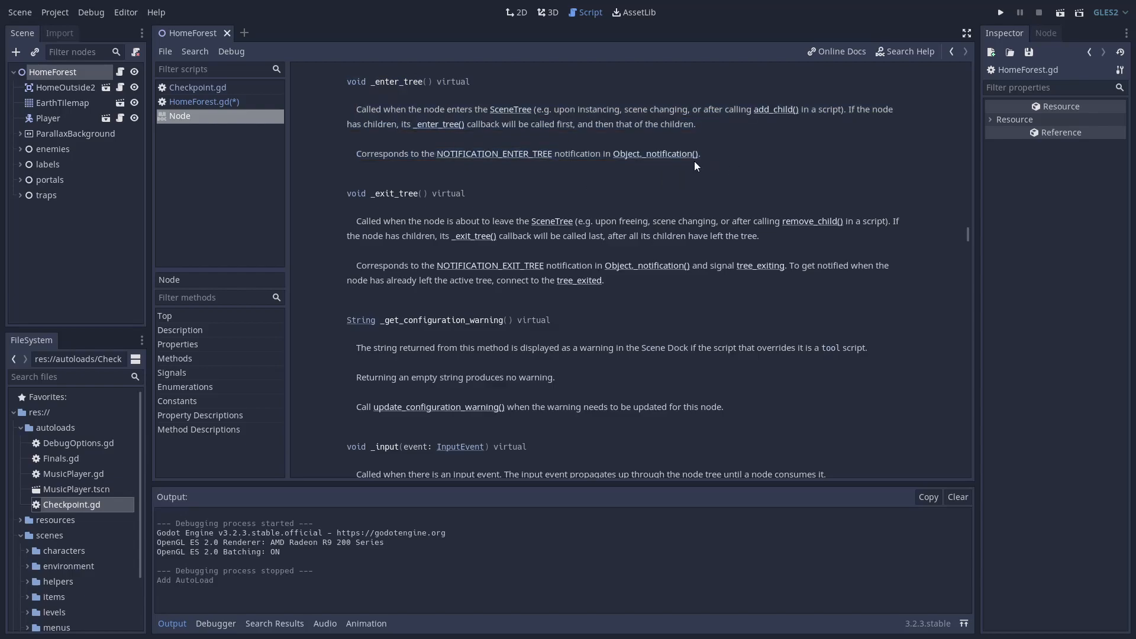
left_click(204, 102)
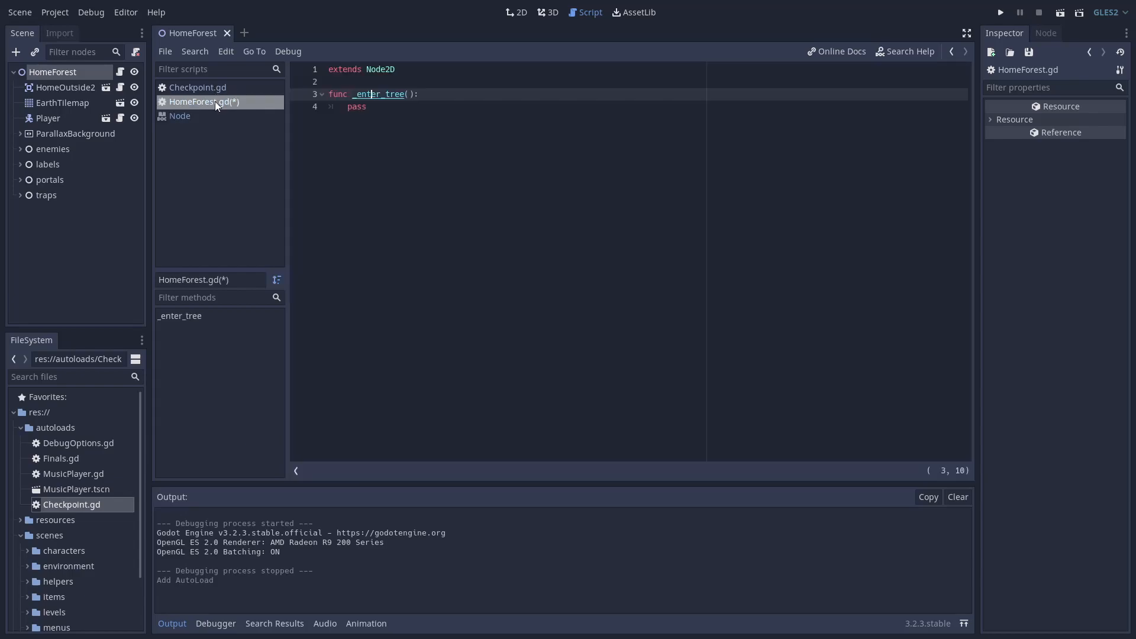
Add the 'if Checkpoint.last_position:' check that moves $Player to the saved position
type("if Checkpoint.last_position:")
type("$Player.global_position = Checkpoint.last_position")
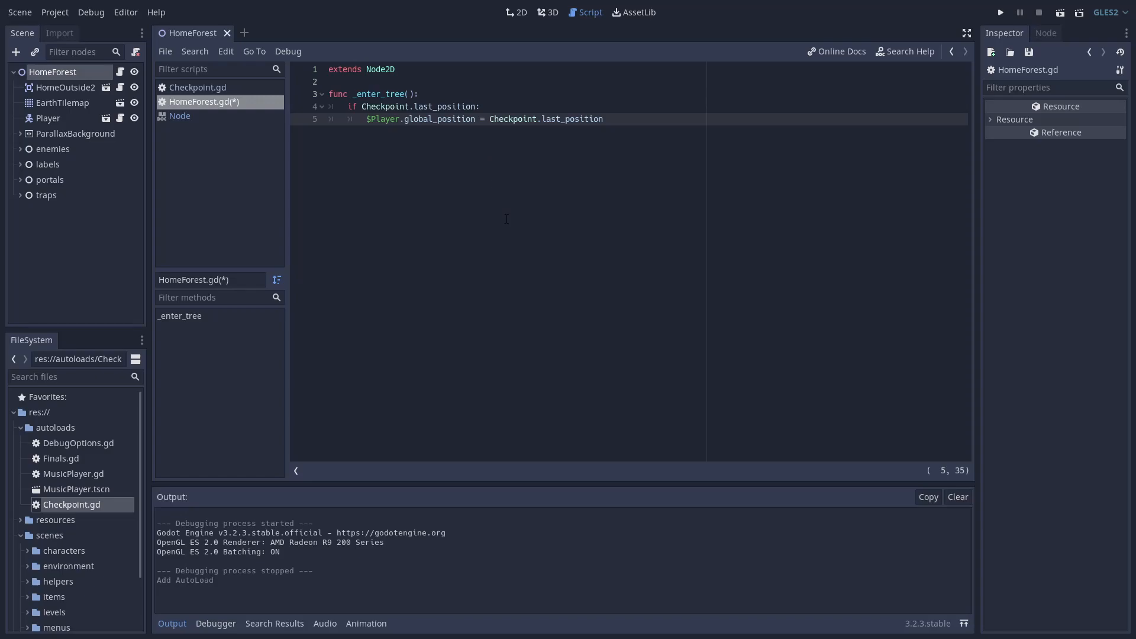
left_click(521, 12)
type("sp")
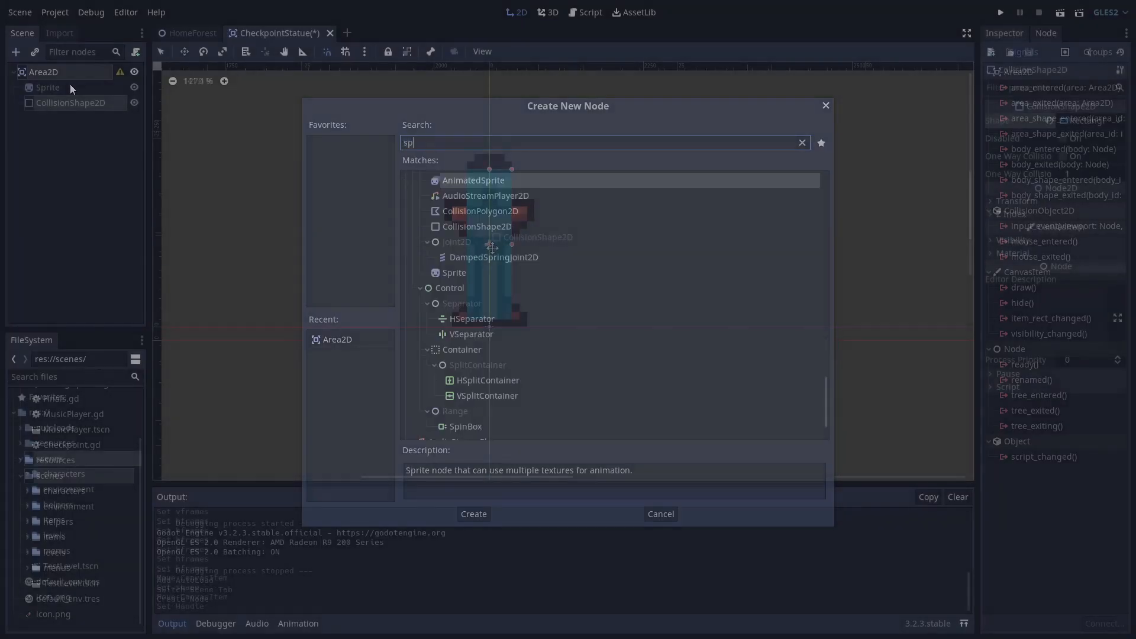
Adjust the root Area2D's collision layer, rename it Checkpoint with CheckpointStatue.gd, and connect body_entered
left_click(659, 513)
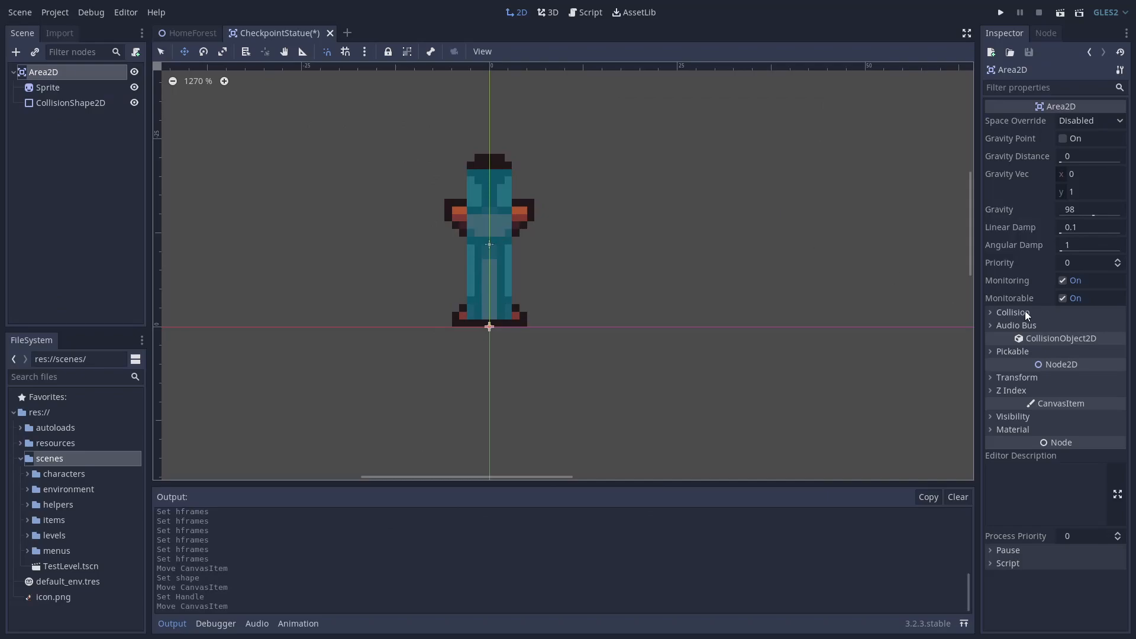
left_click(990, 312)
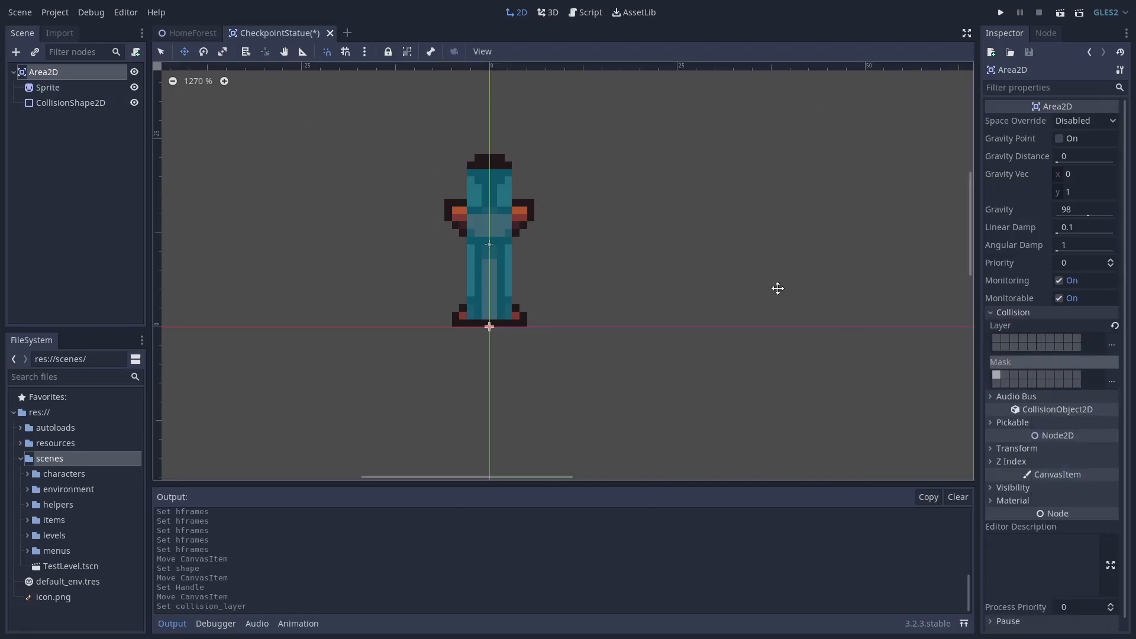
left_click(47, 87)
type("Checkpoint")
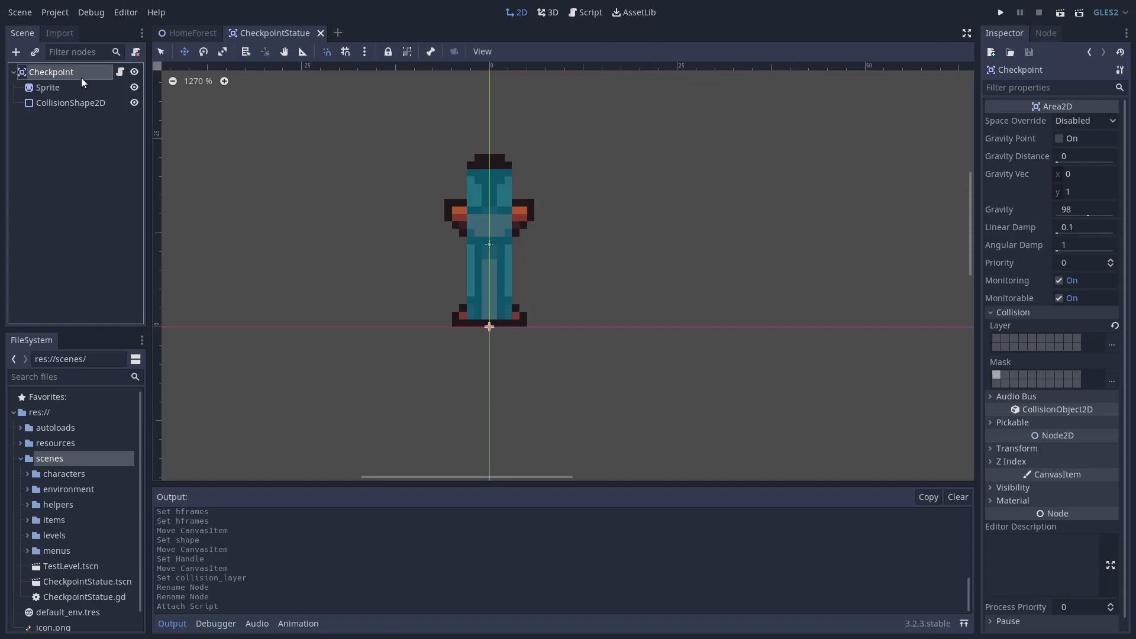
left_click(1045, 33)
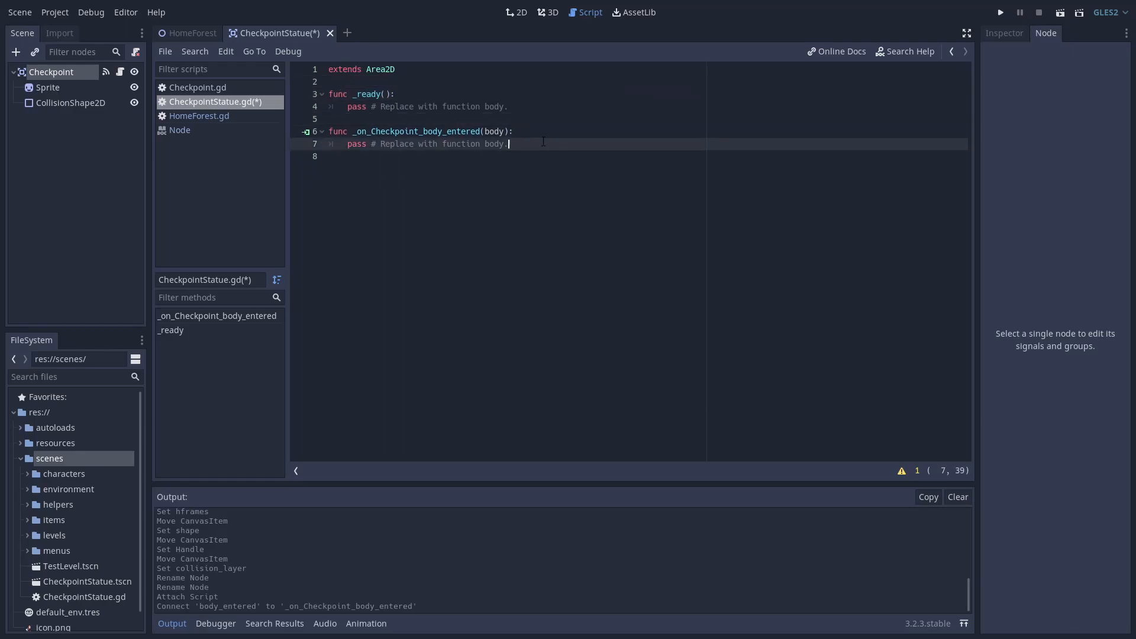
Write Checkpoint.last_position = global_position in the body_entered handler
type("Checkpoint.last_position =")
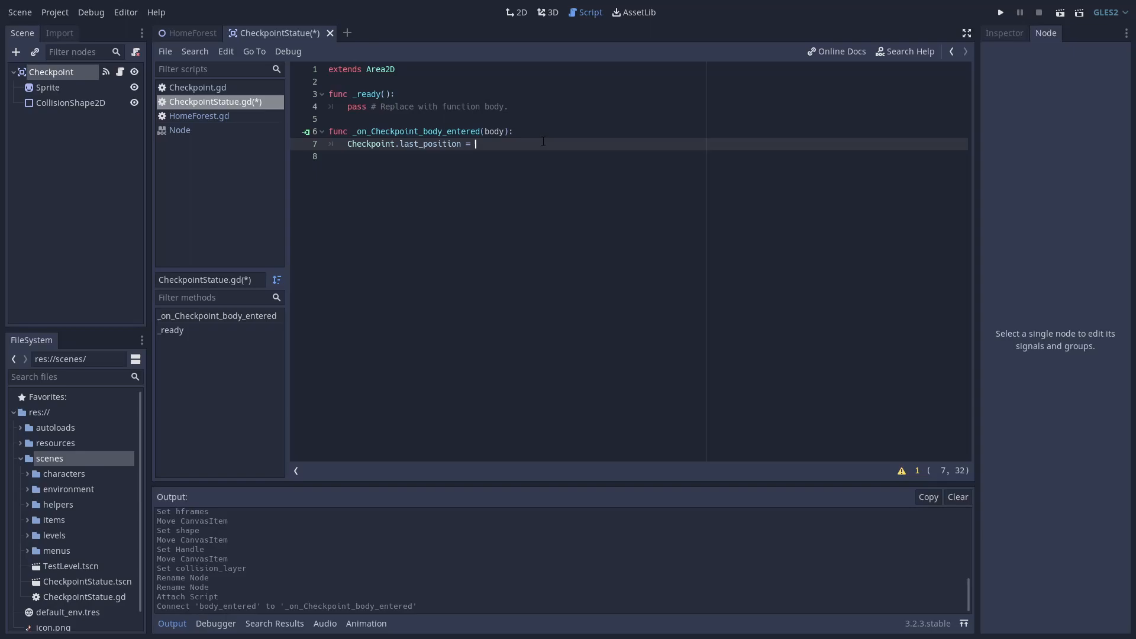
type("global_position")
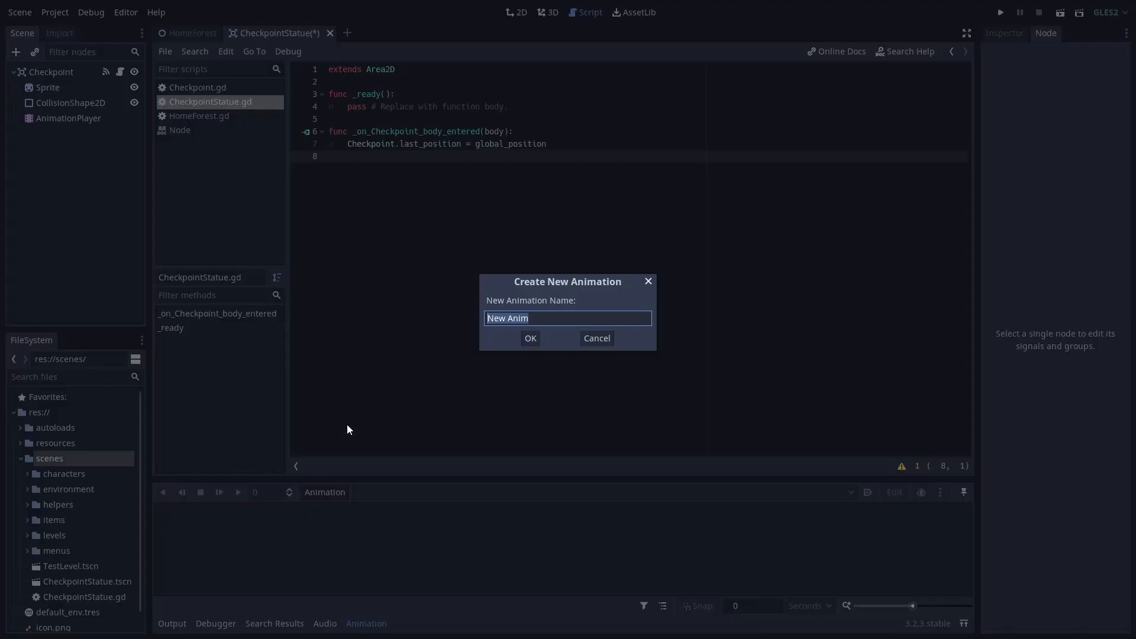
Create the Fire animation keying the Sprite frame track and add $AnimationPlayer.play calls in the script
left_click(530, 337)
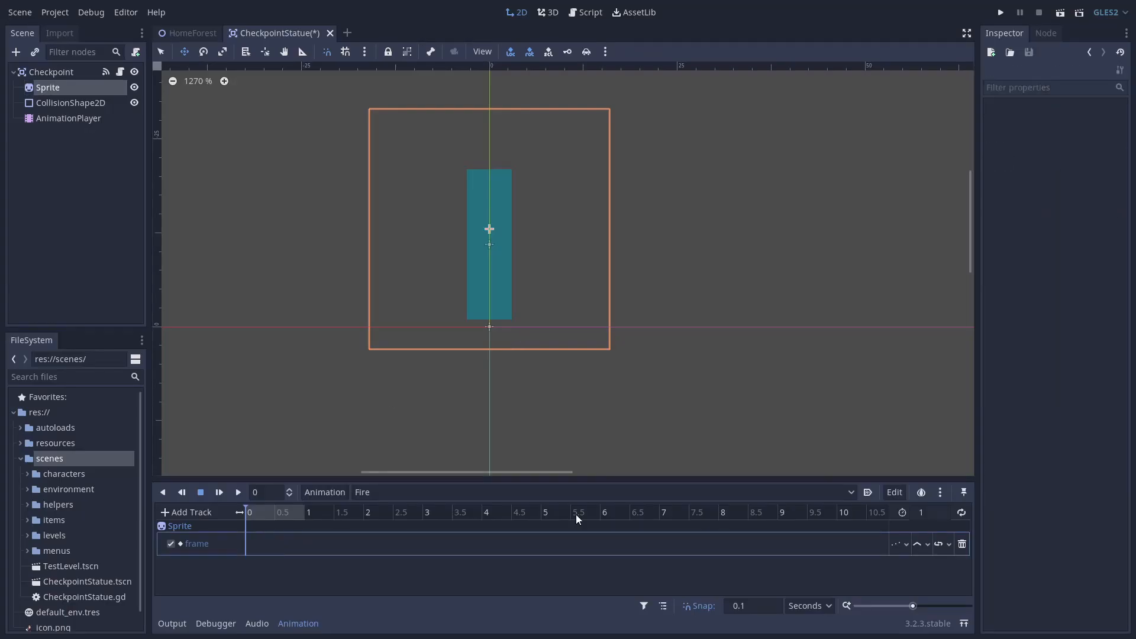
left_click(47, 87)
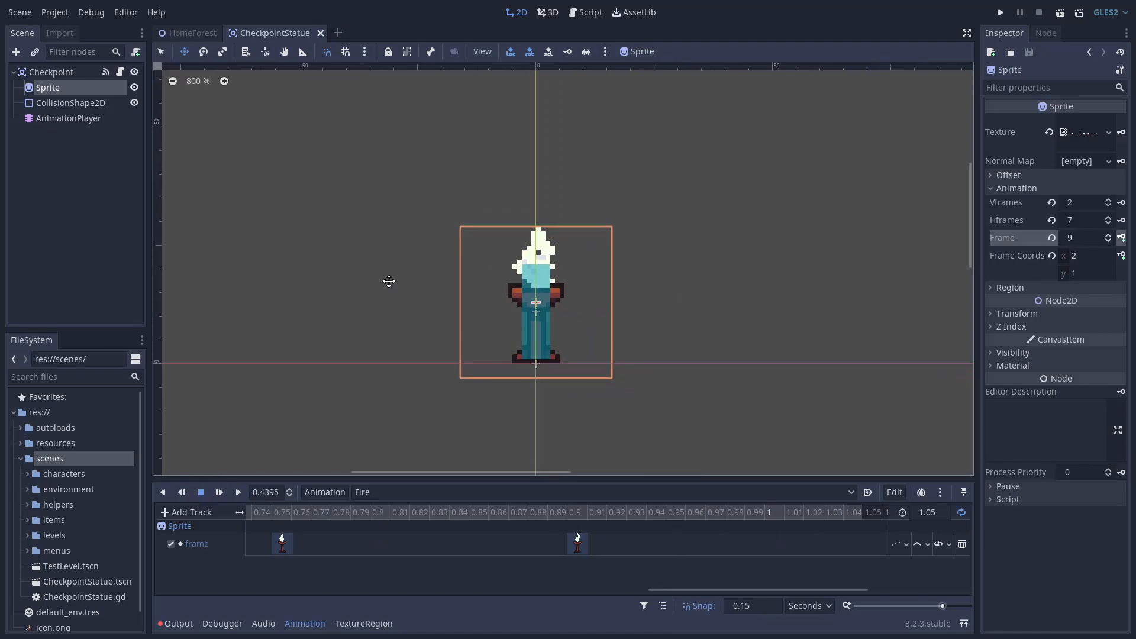
left_click(589, 12)
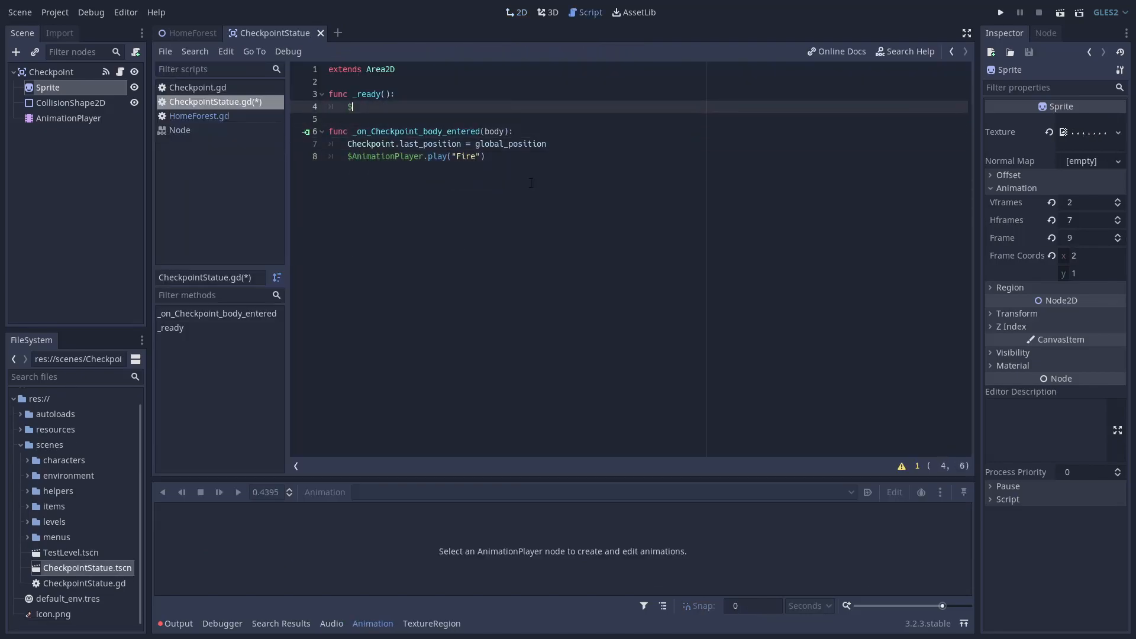
Instance CheckpointStatue in the HomeForest level and run the scene to test the checkpoint
left_click(1000, 11)
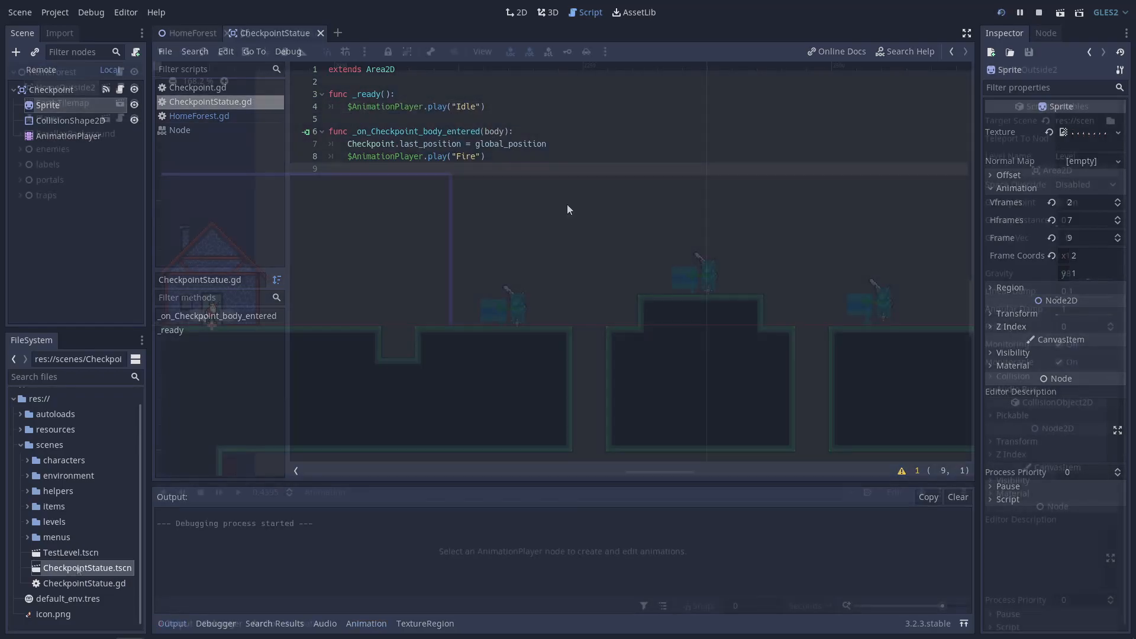
left_click(192, 34)
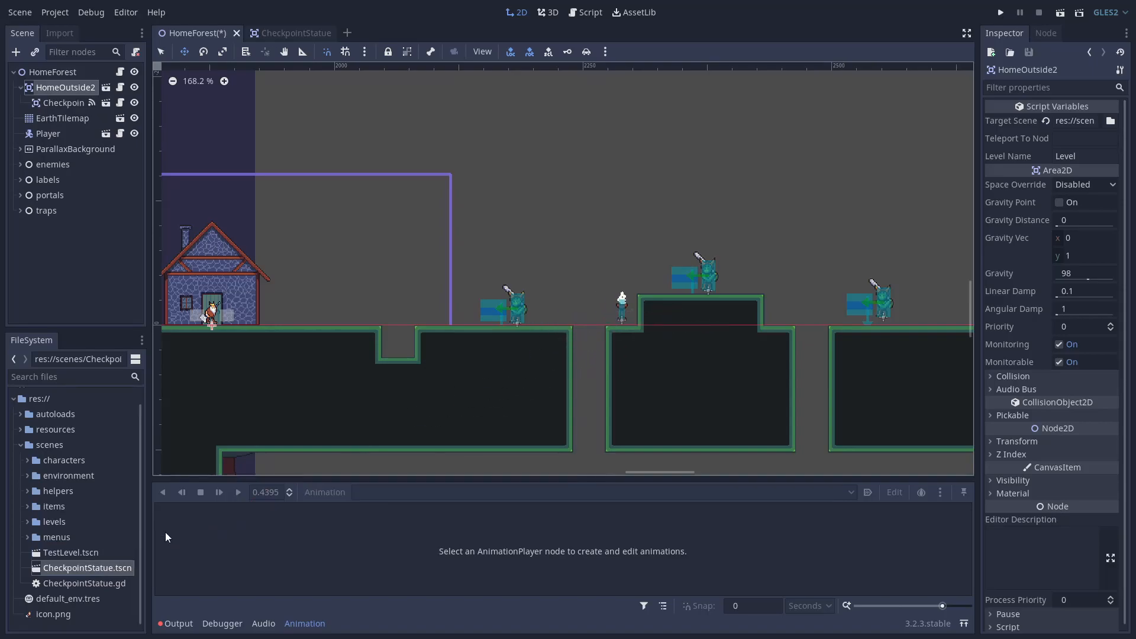
left_click(999, 12)
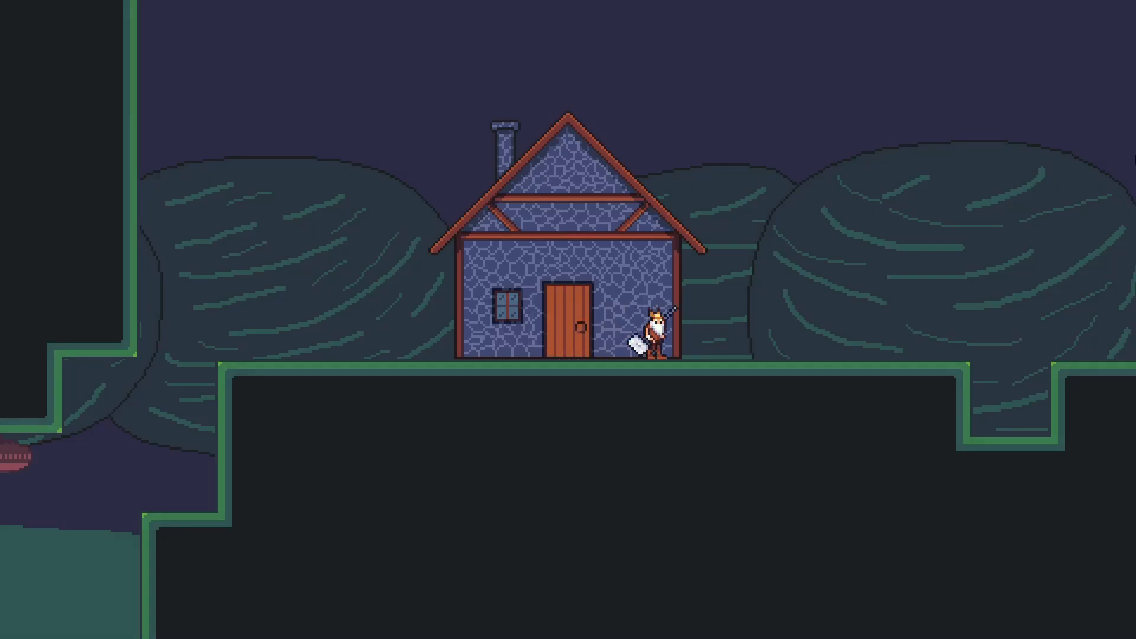
scroll("right", 3)
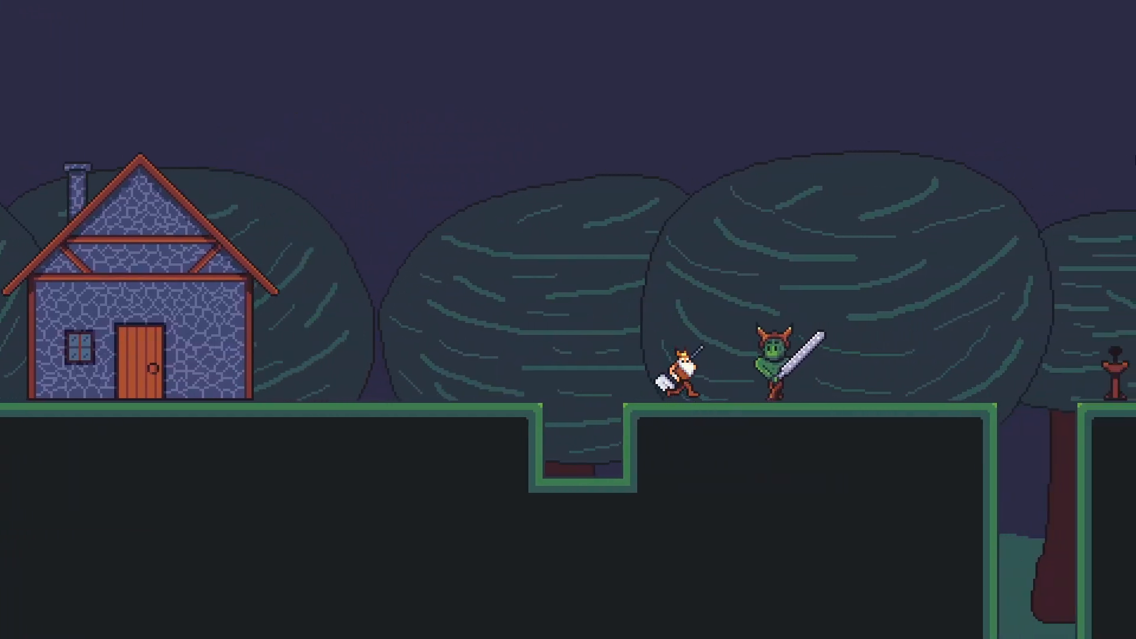